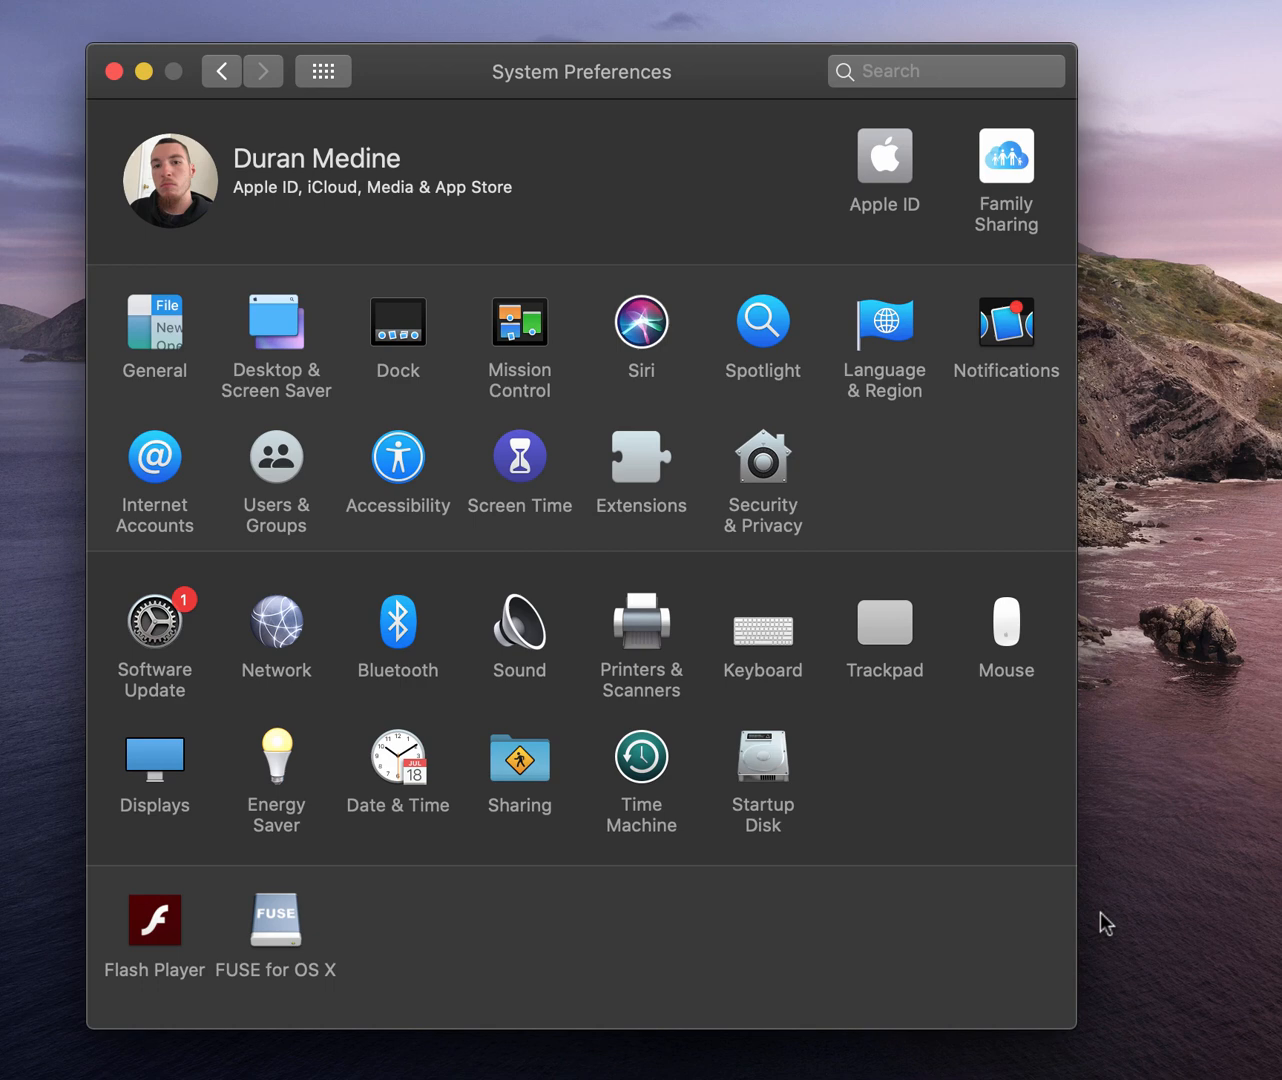
mouse_move(258, 668)
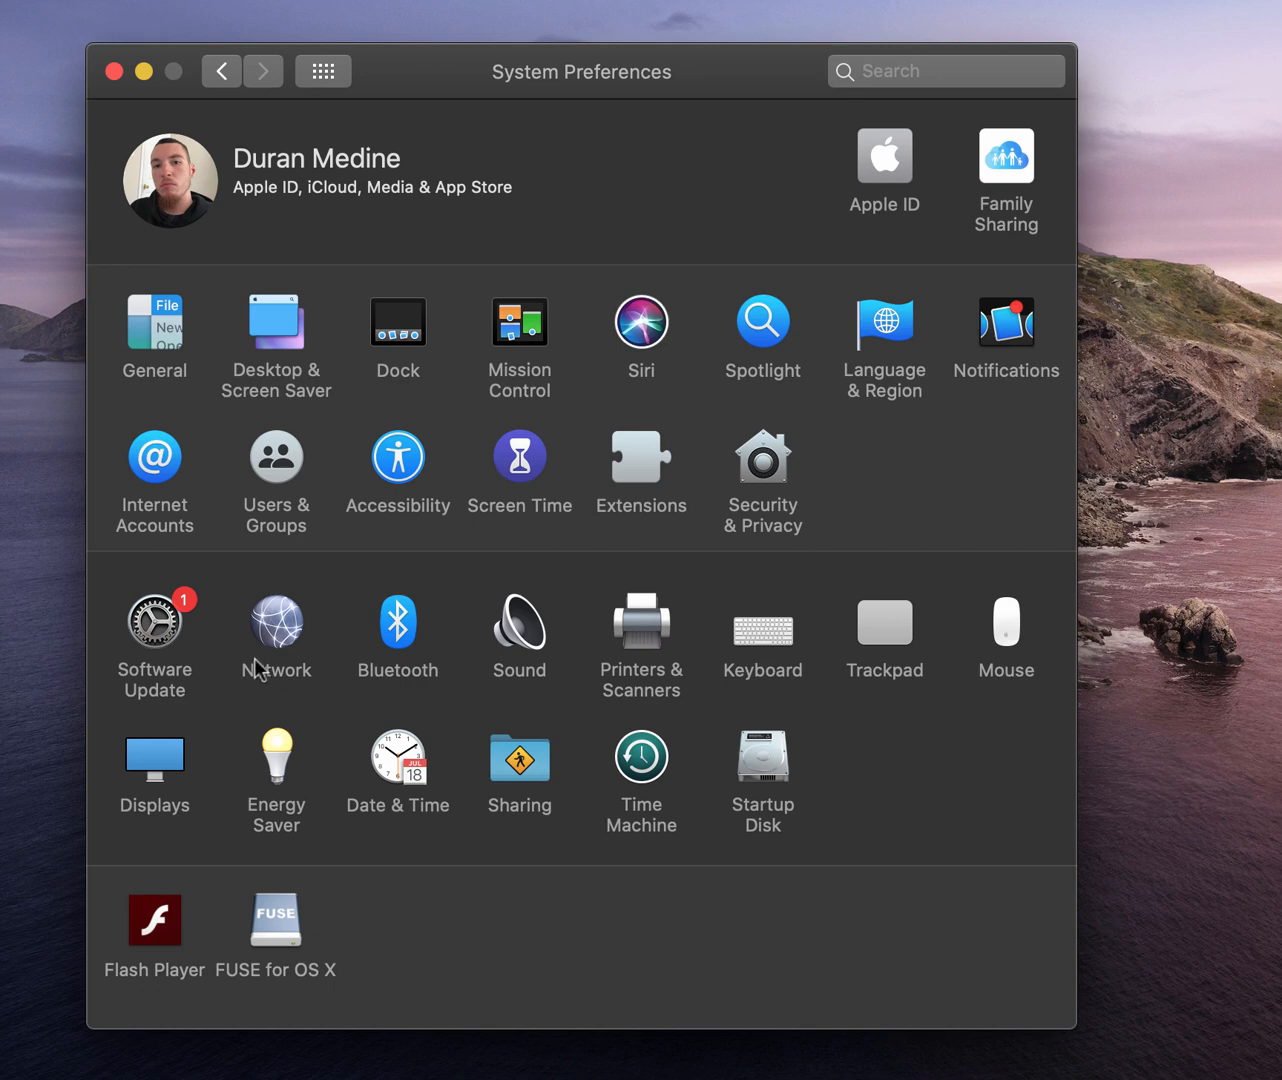
mouse_move(180, 650)
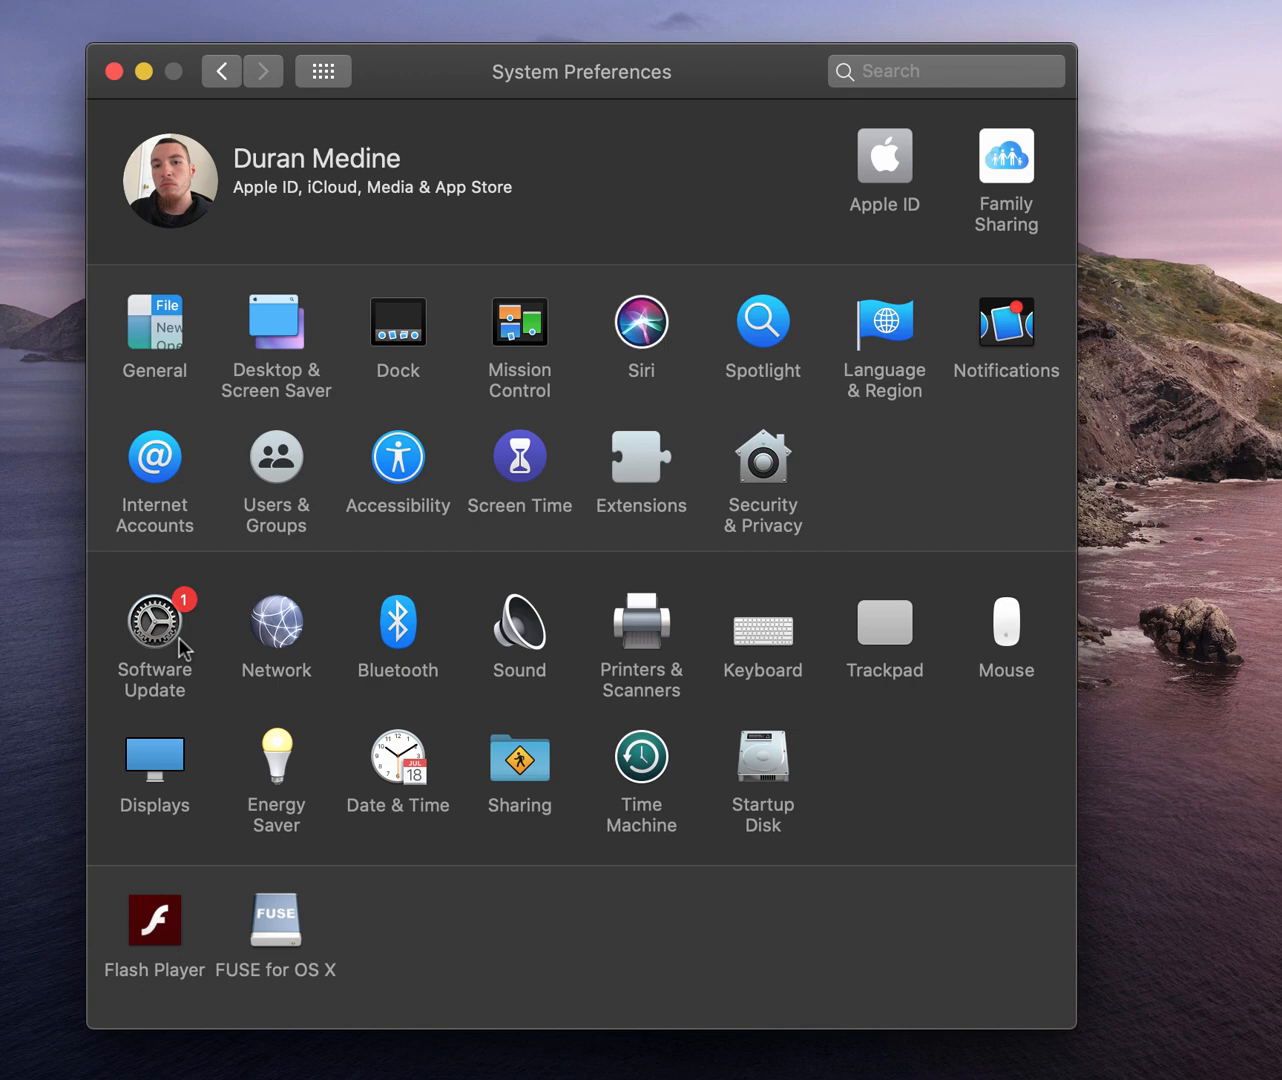
mouse_move(160, 638)
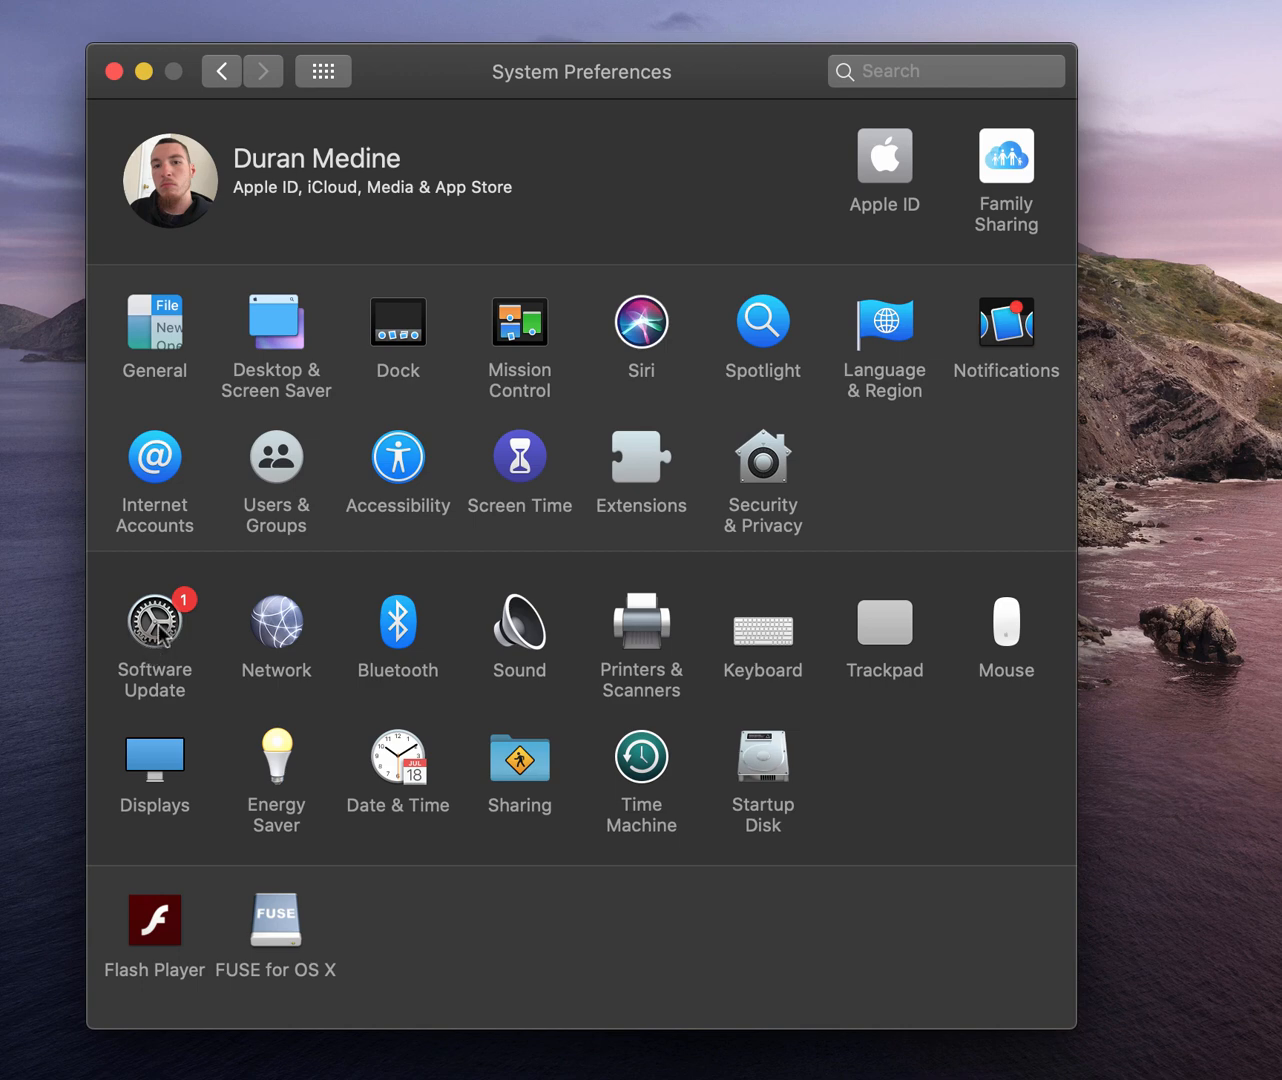
Step: Show the Software Update pane offering macOS Big Sur 11.0.1 (12.18 GB)
left_click(154, 620)
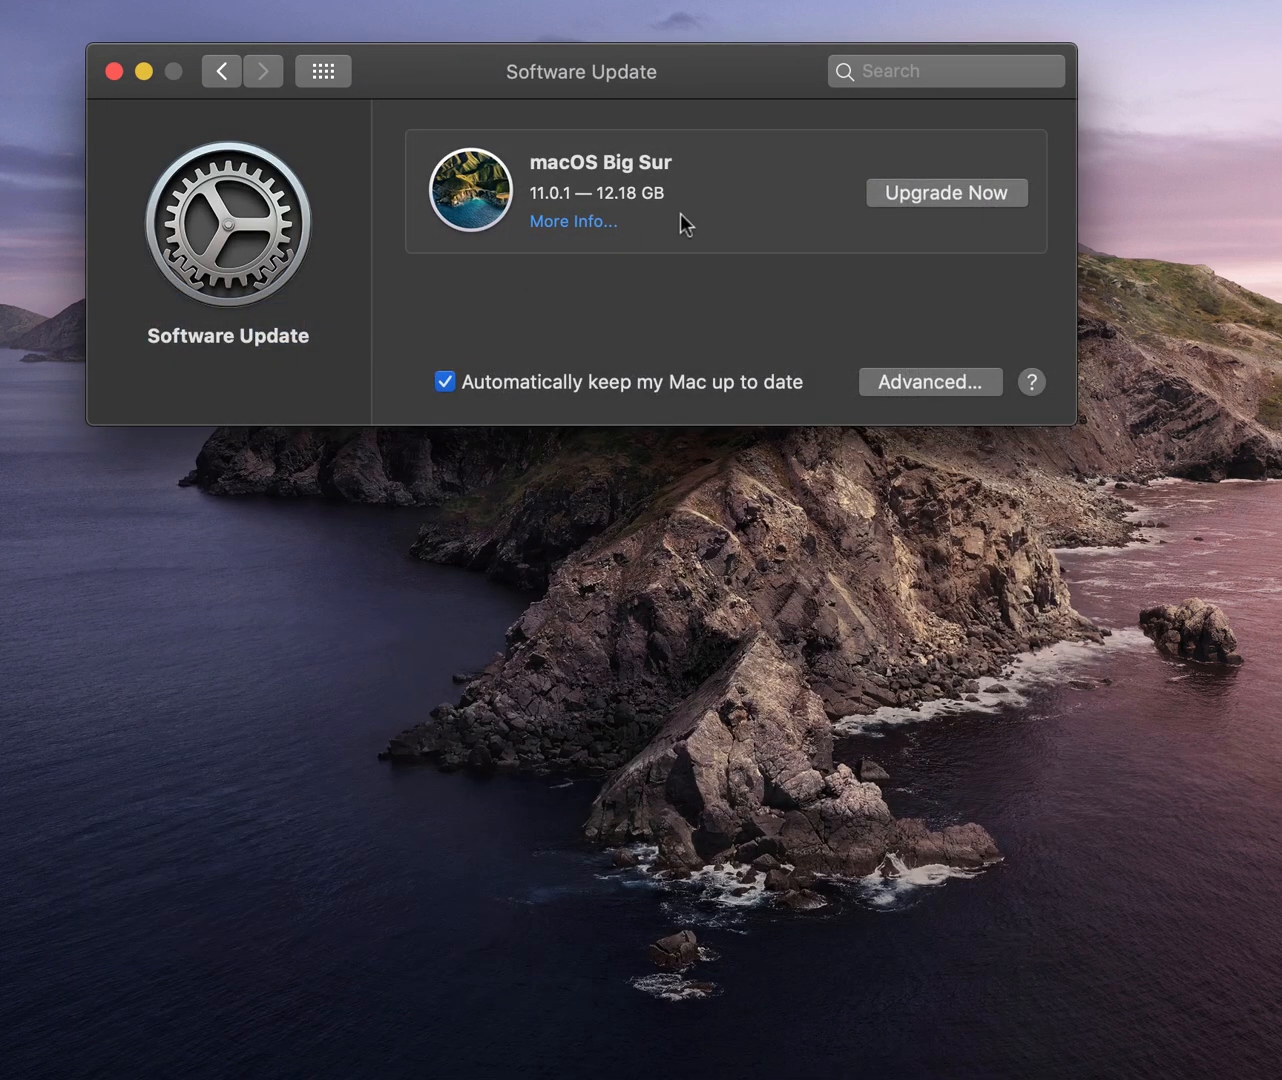
mouse_move(924, 196)
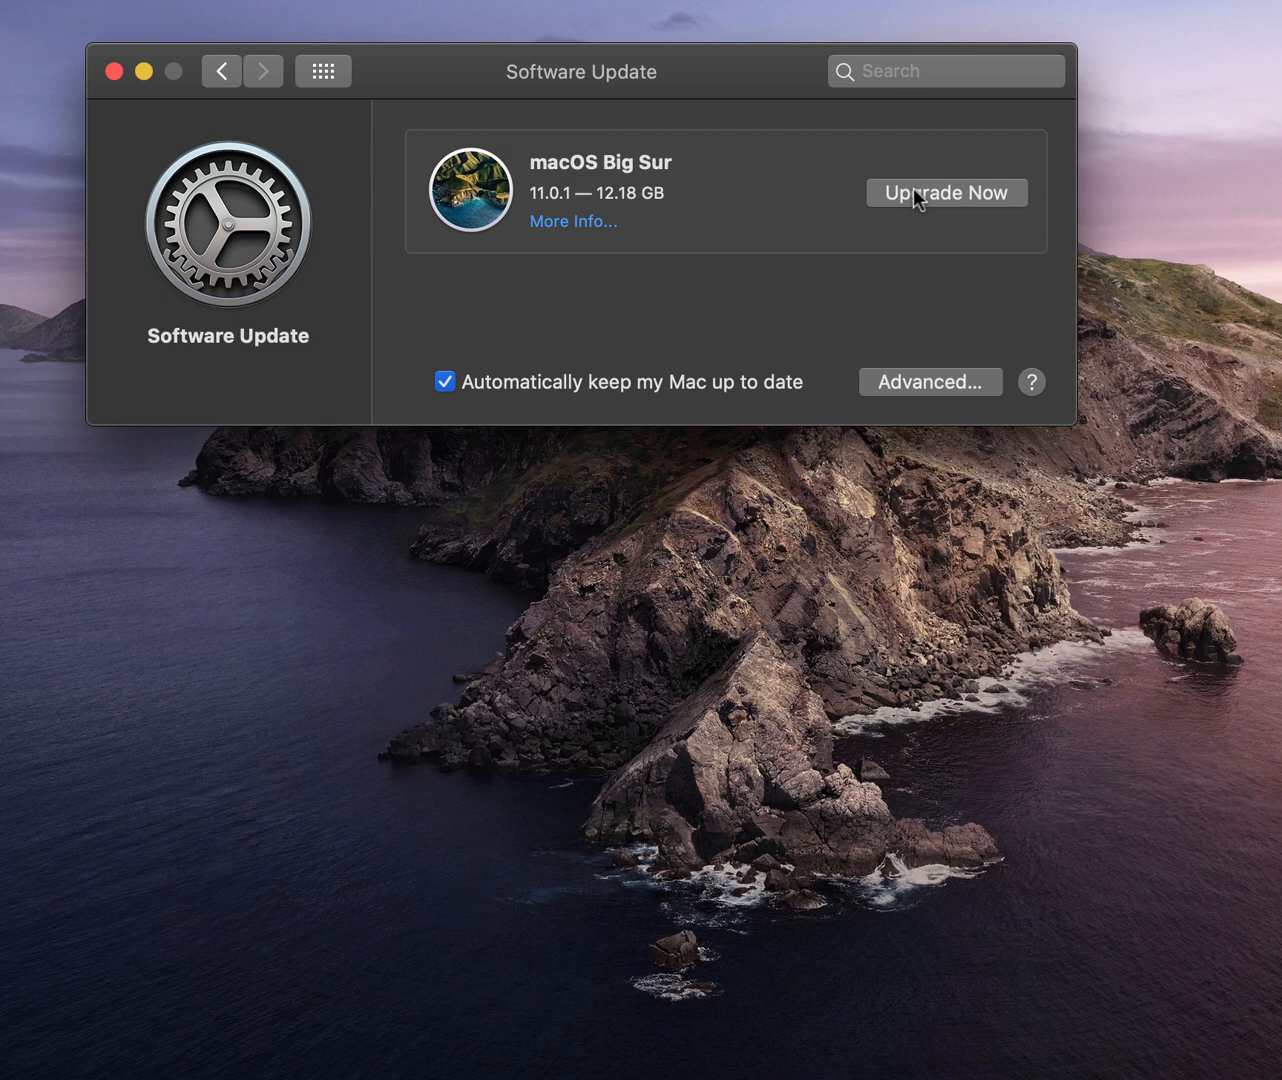
Step: Start the Big Sur upgrade with Upgrade Now and dismiss the 'Installation failed' alert
left_click(944, 192)
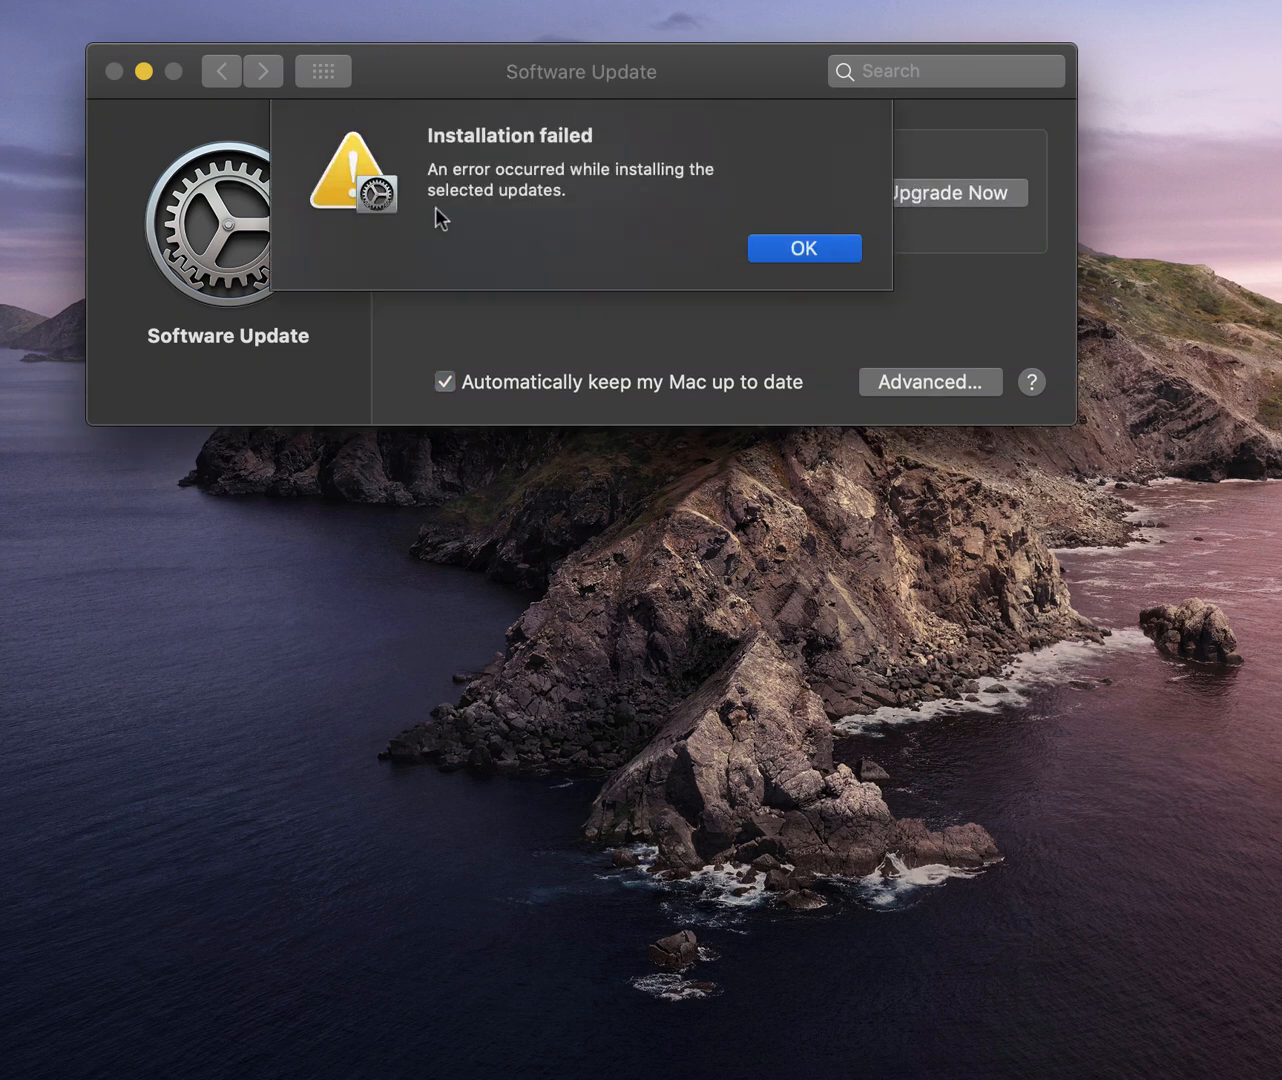
mouse_move(680, 128)
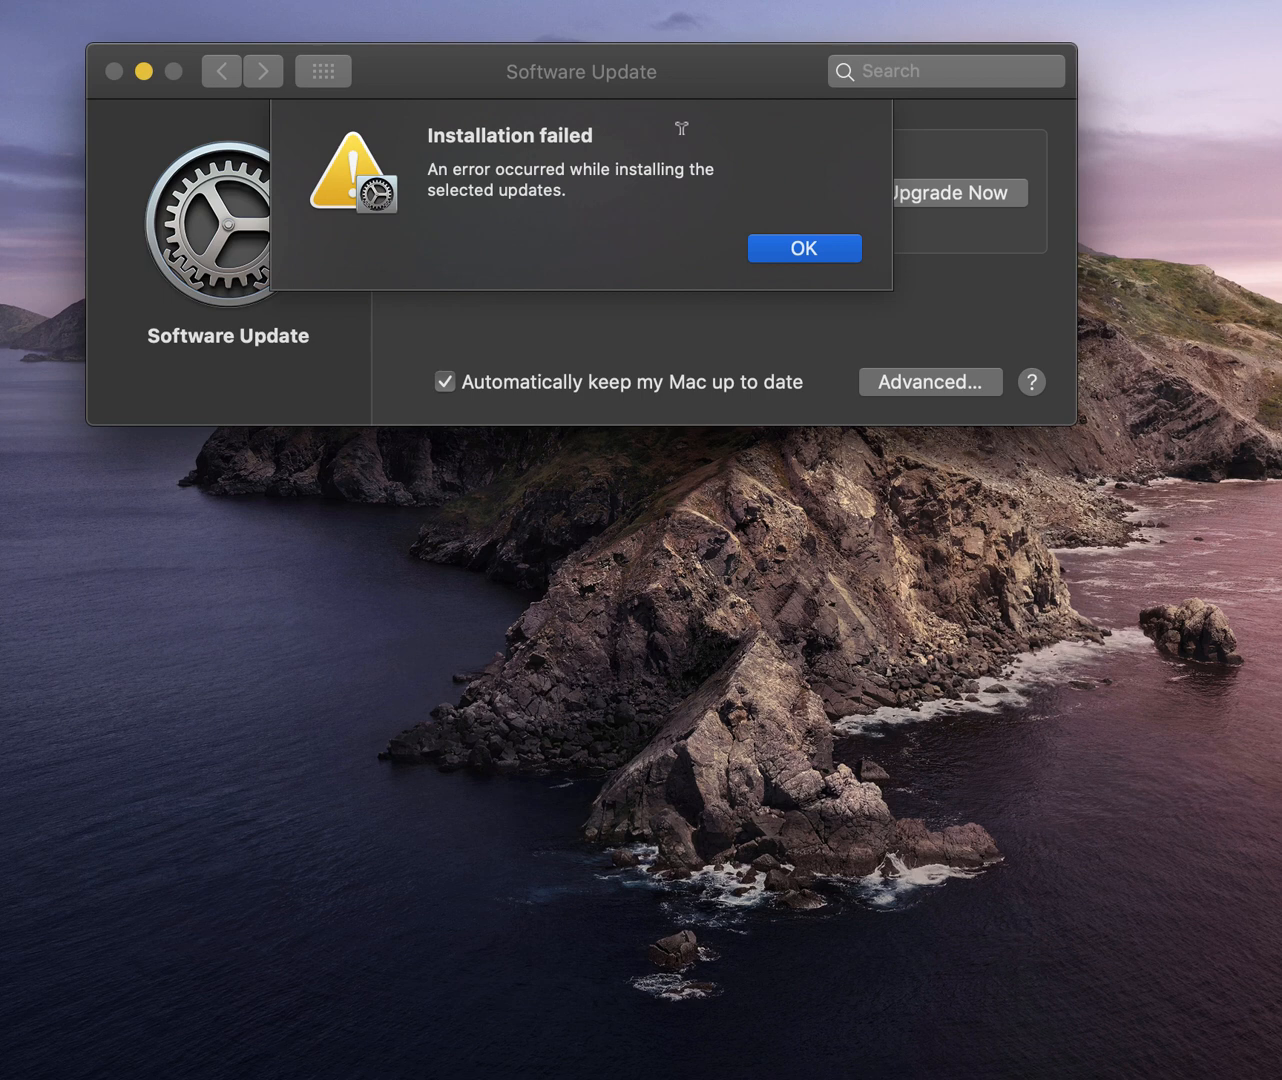
mouse_move(832, 272)
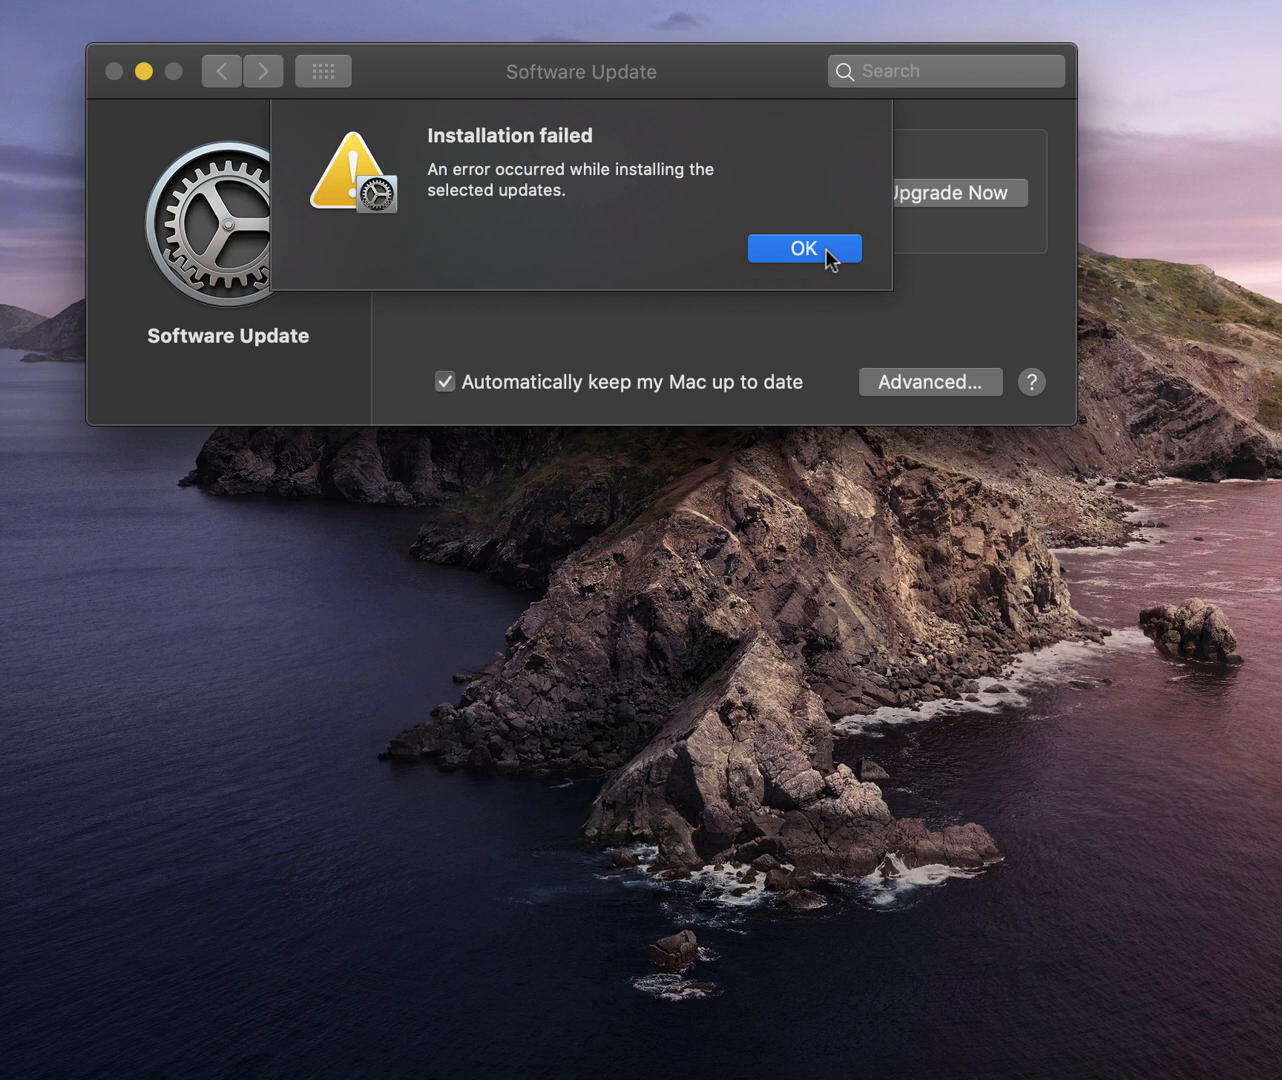
left_click(804, 248)
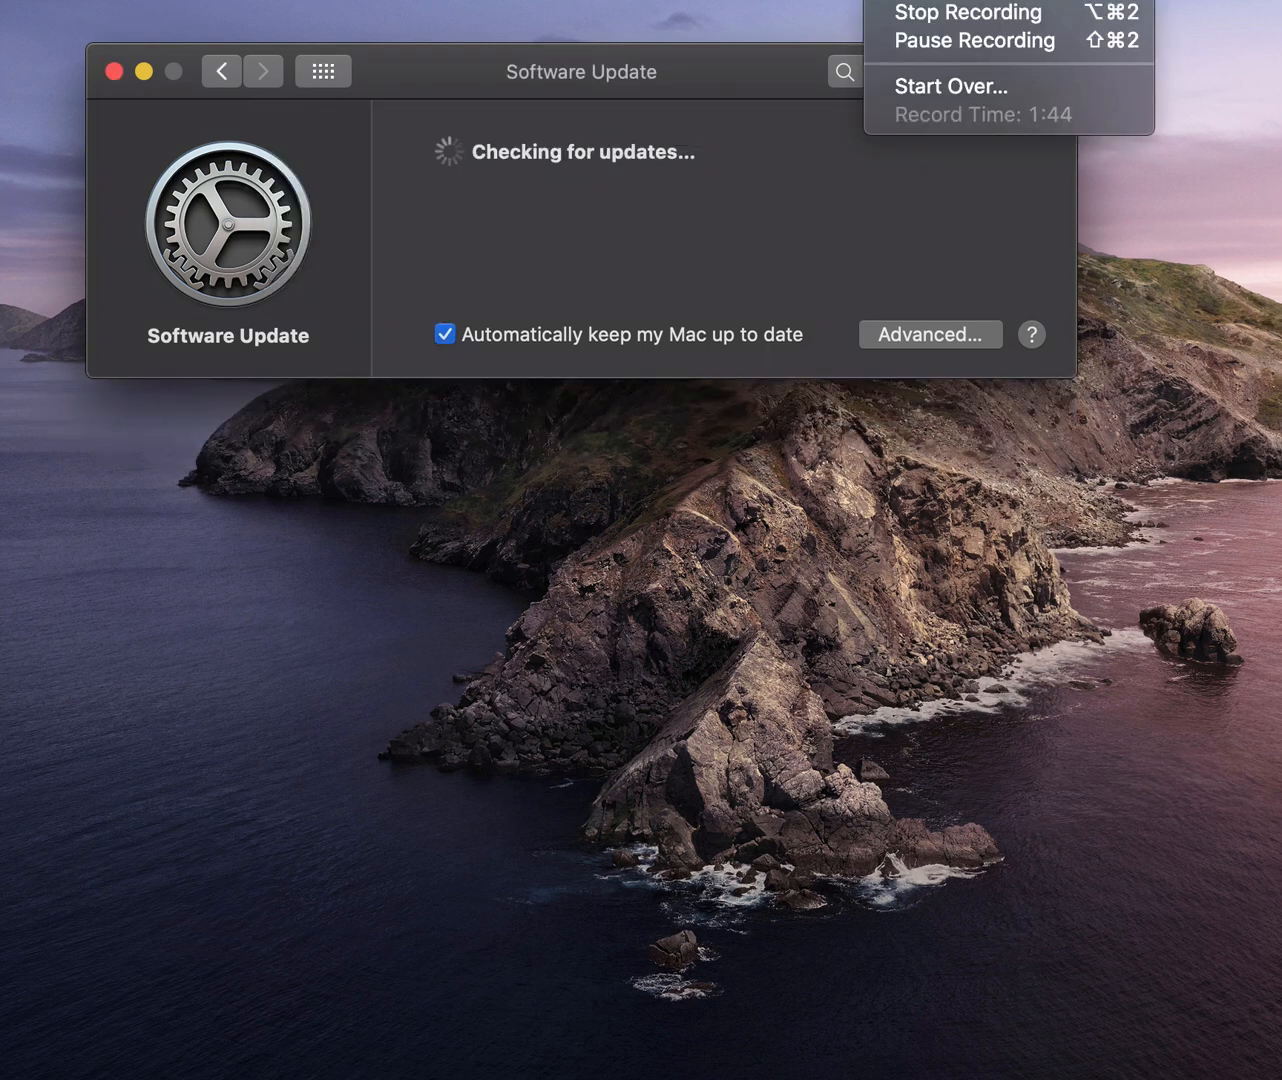